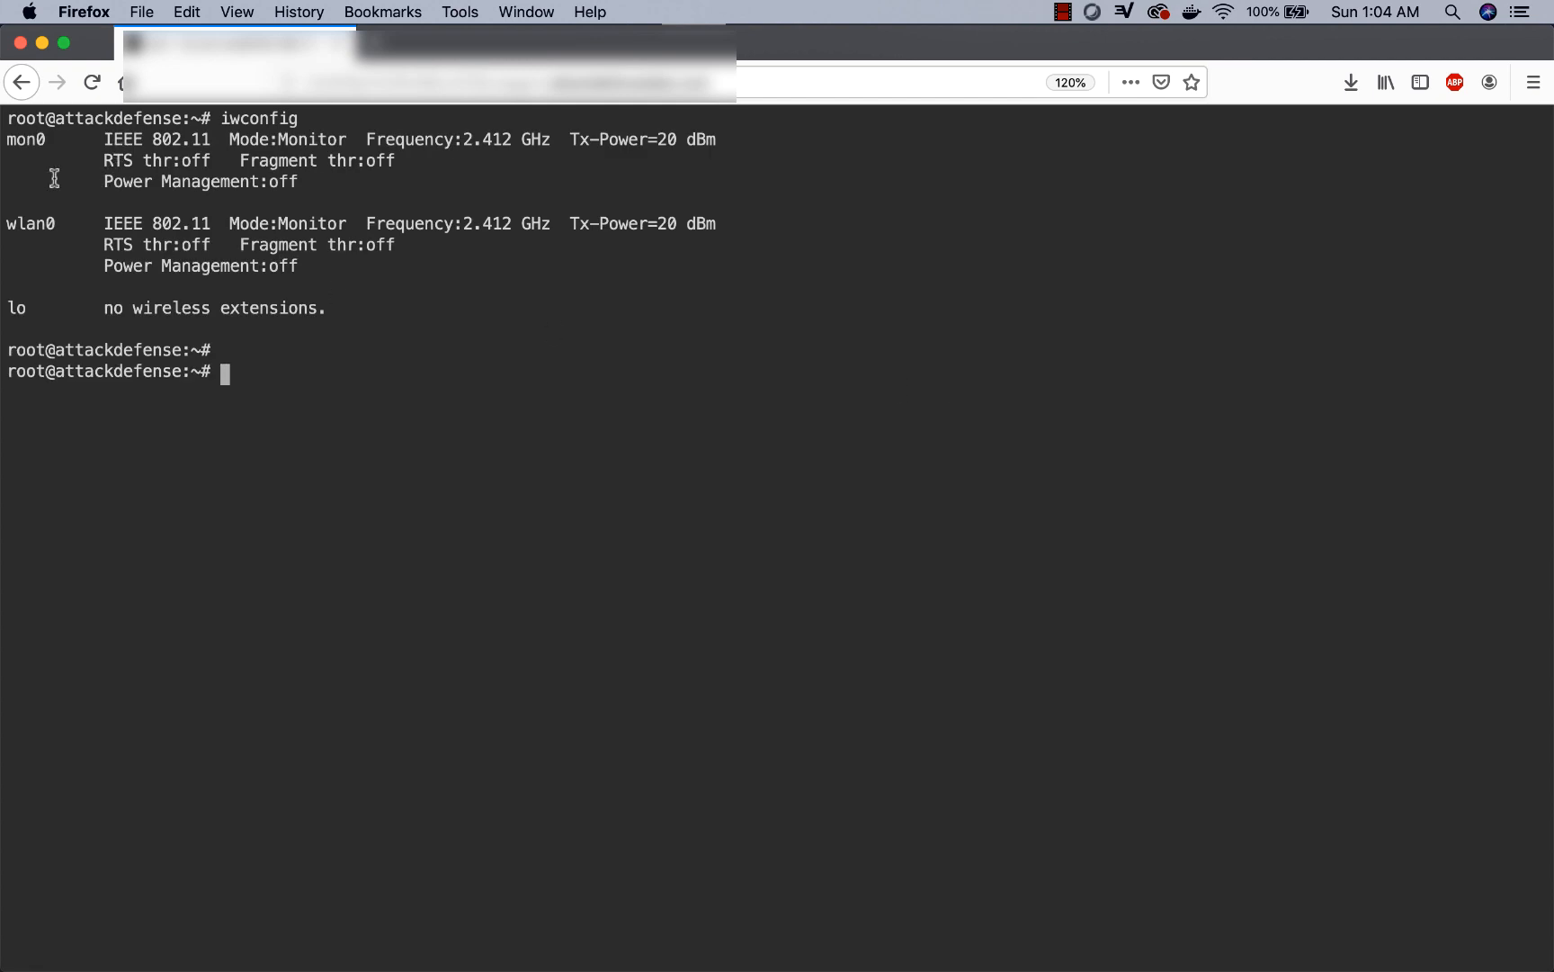
- Run airodump-ng on mon0 to list Secure_Network, XYZ-Enterprise, Home_Network and Corporate
double_click(30, 223)
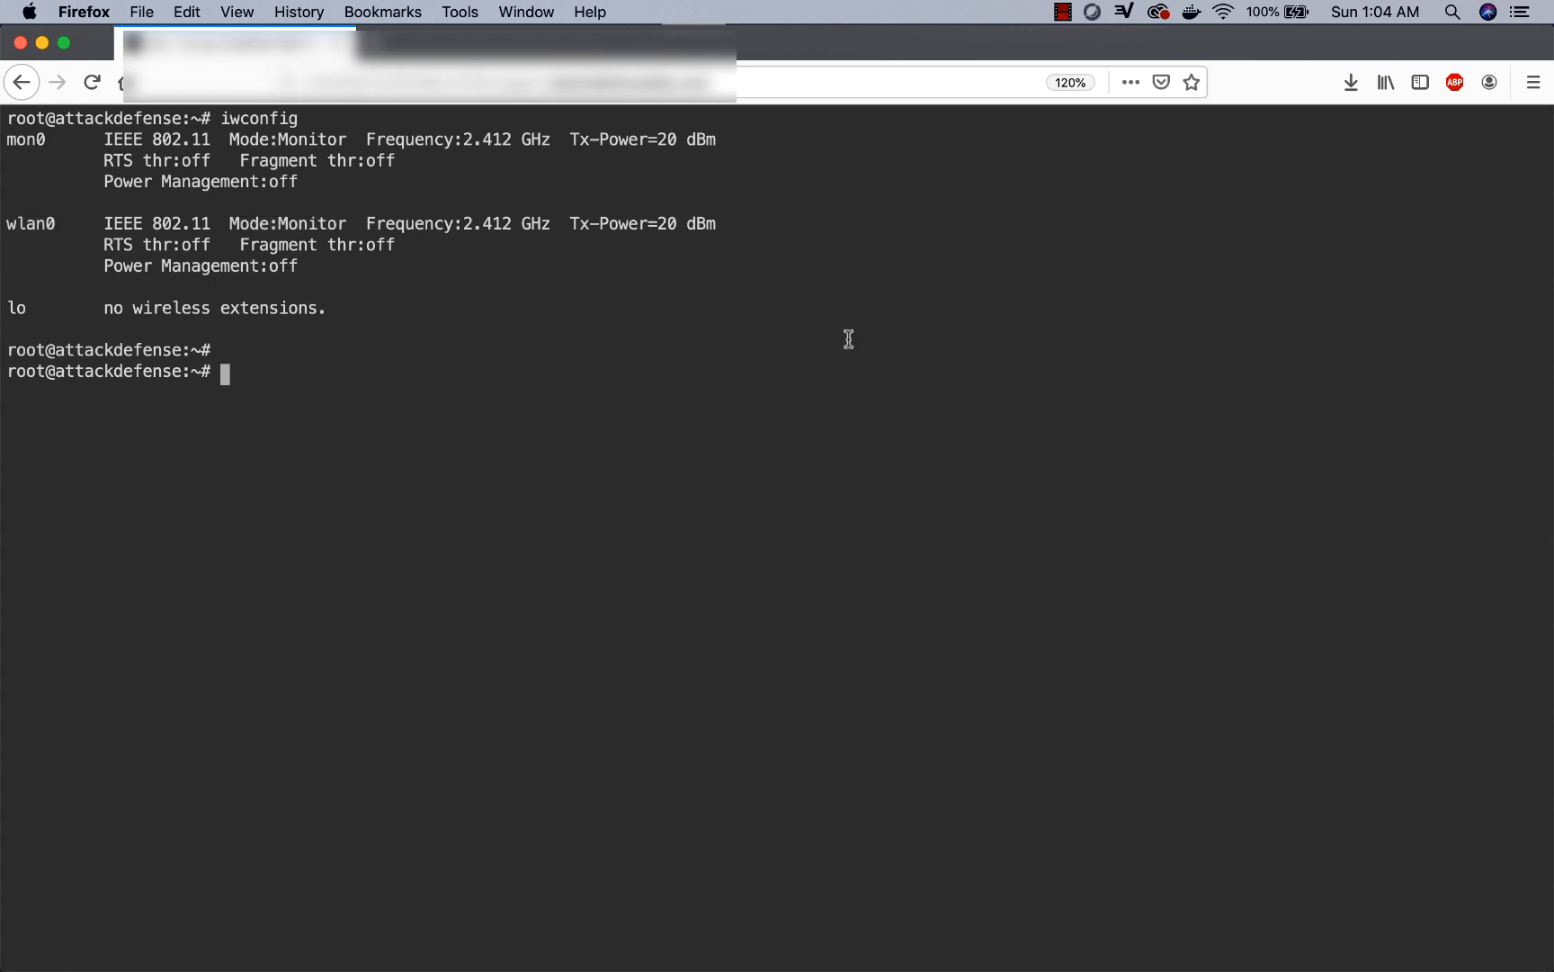
type("airodump-ng")
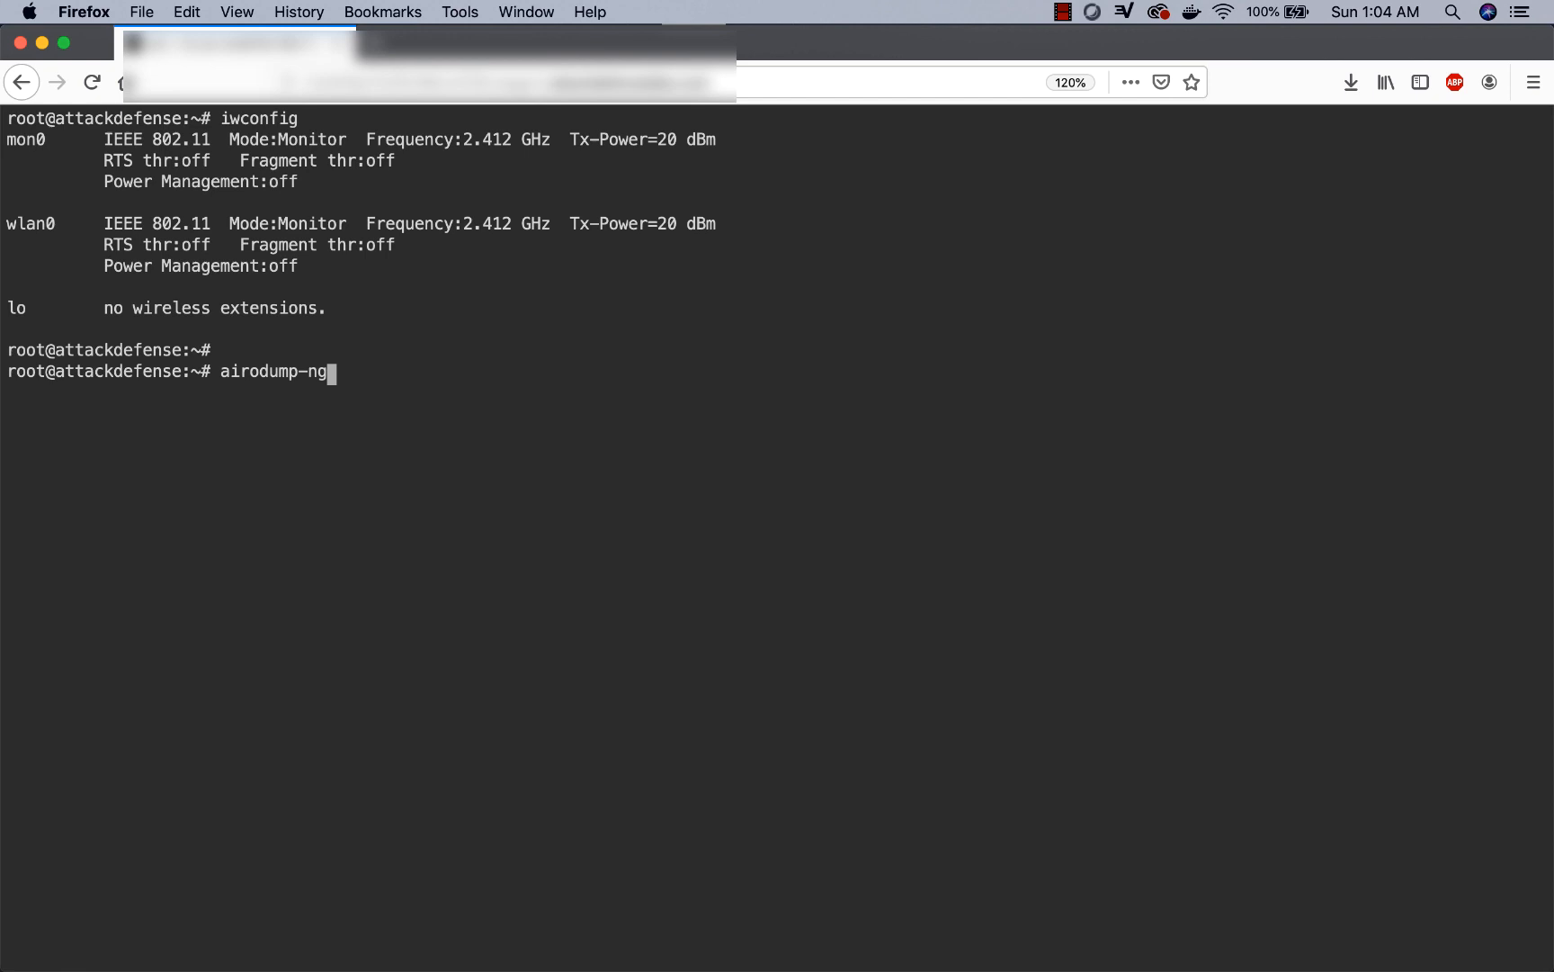
type("mon0")
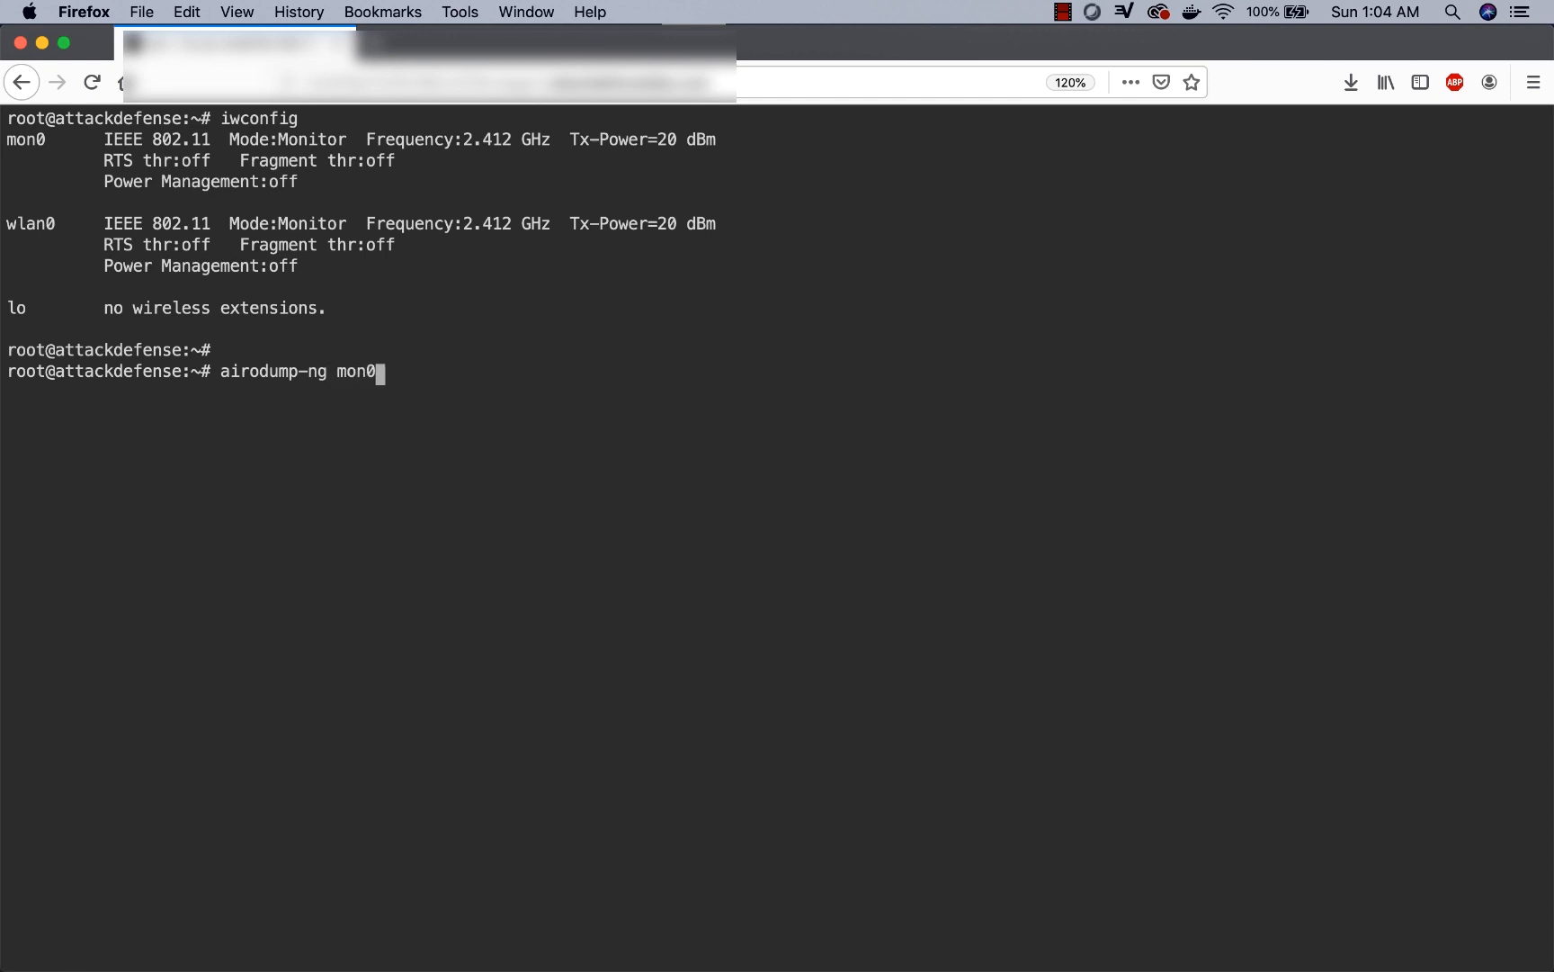
key("Return")
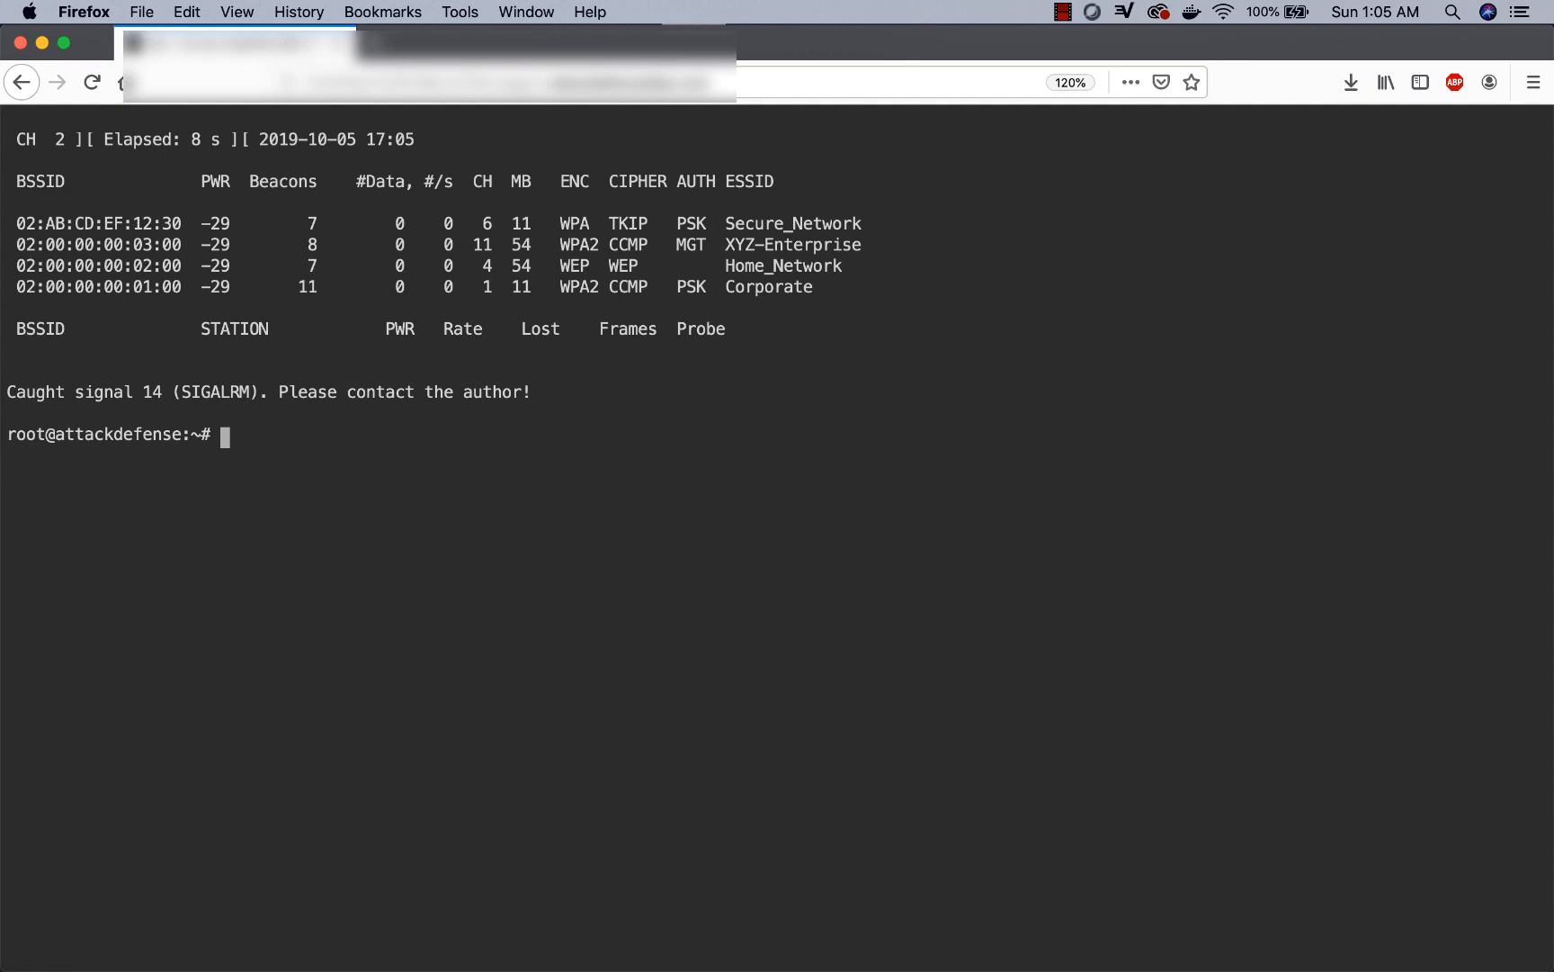
- Edit the scan into airodump-ng -c 1 mon0 so only Corporate shows
type("airodump-ng mon0")
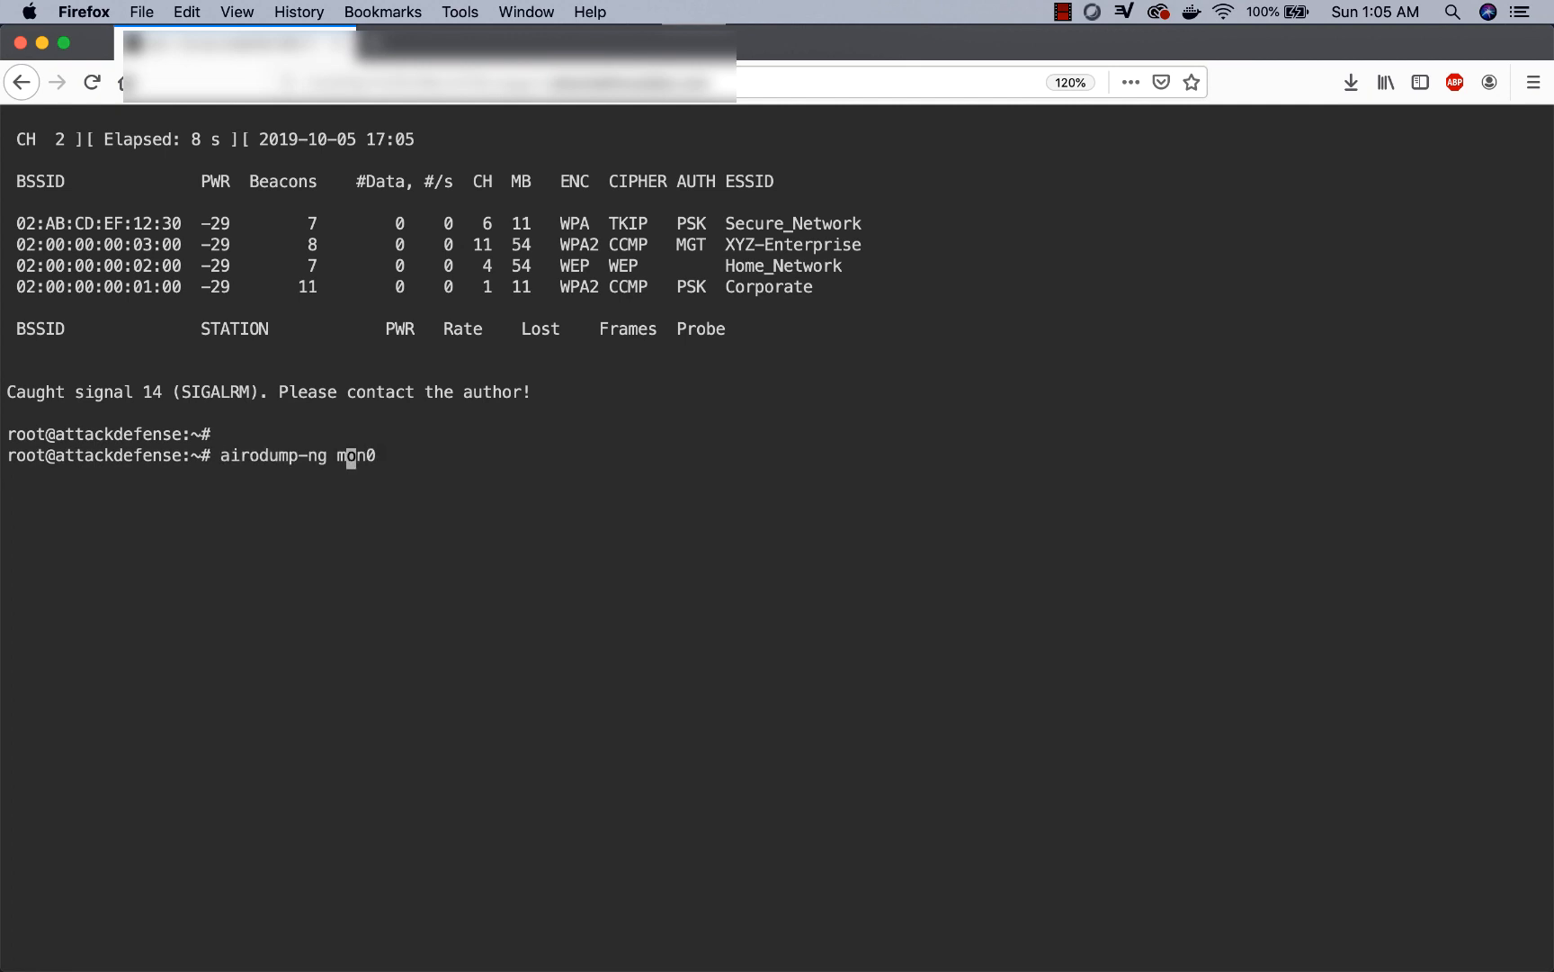
type("-c 1")
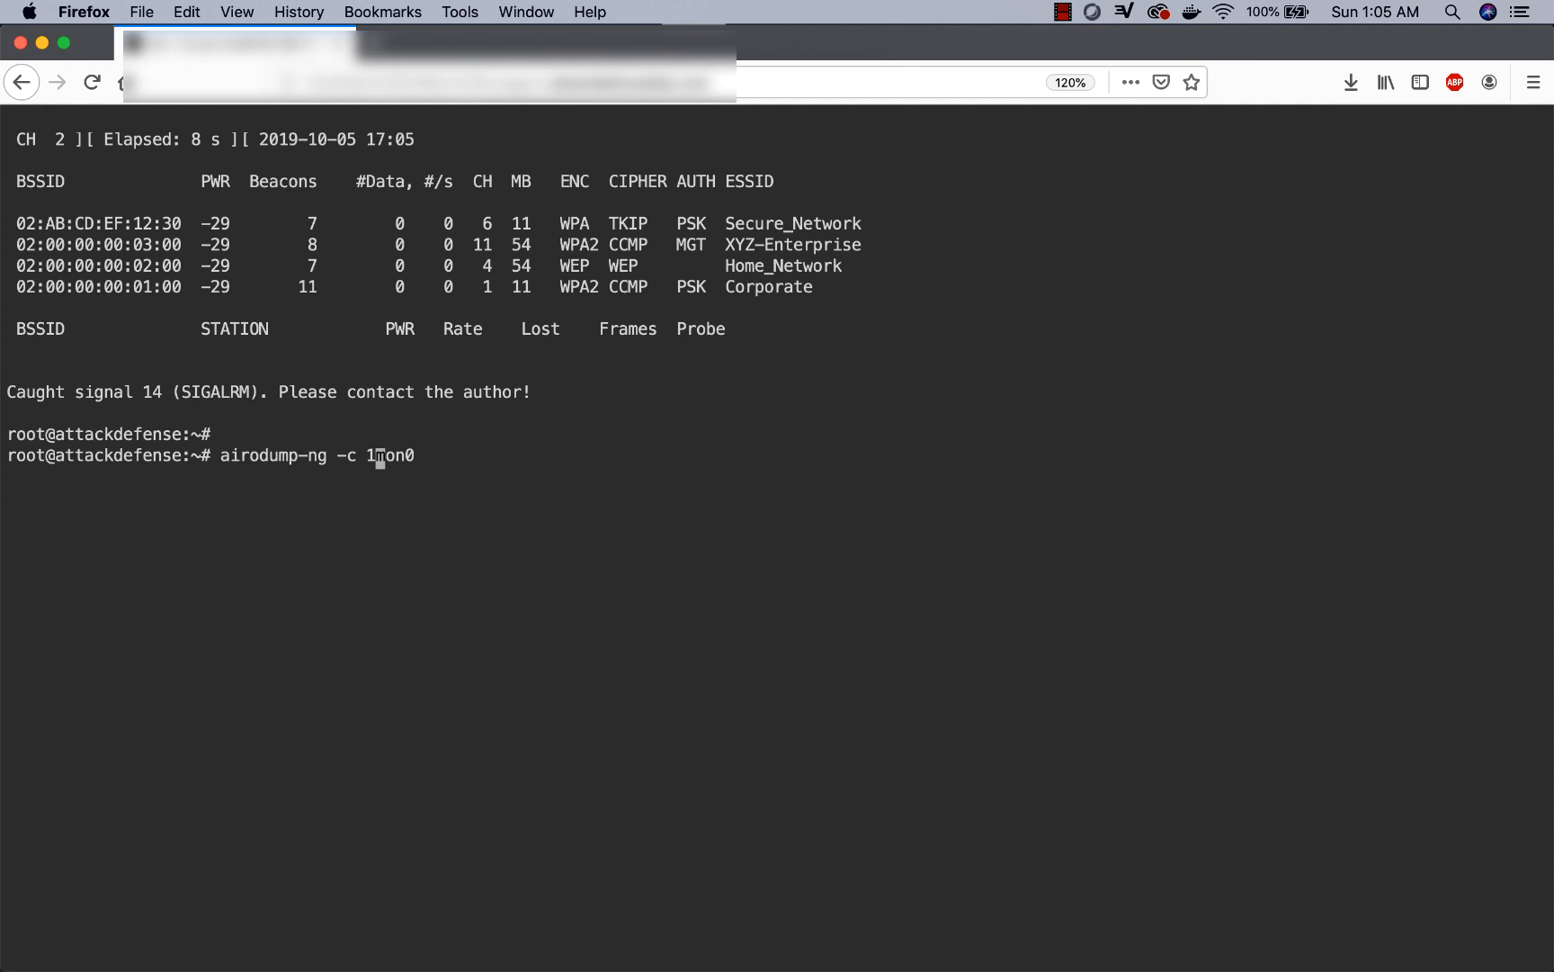
key("Backspace")
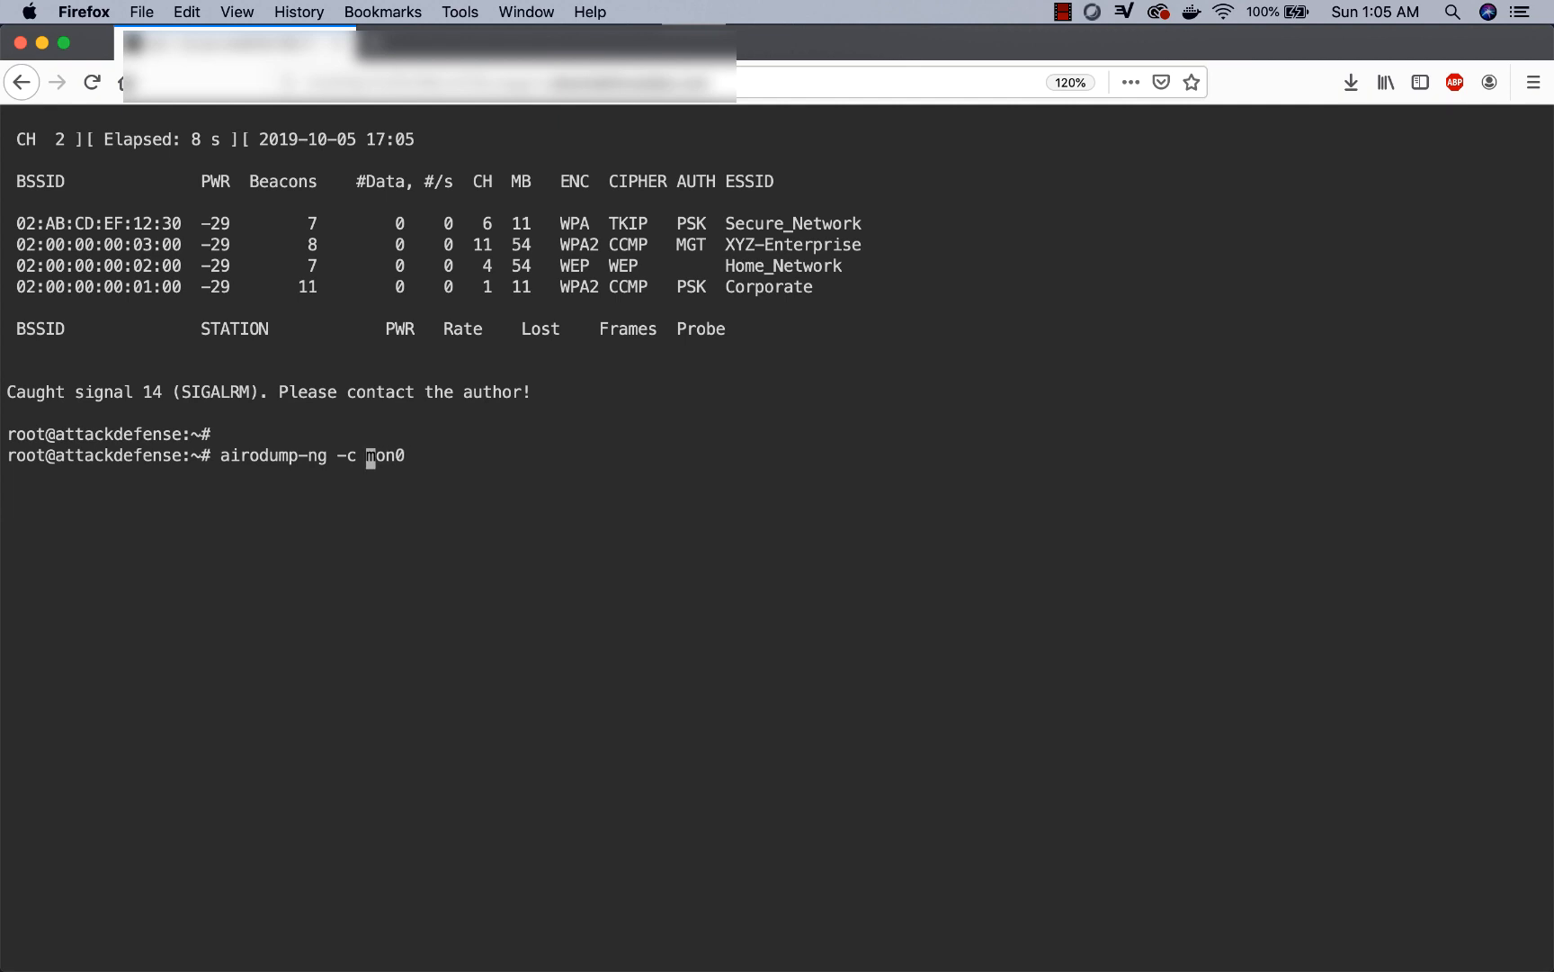
type("1")
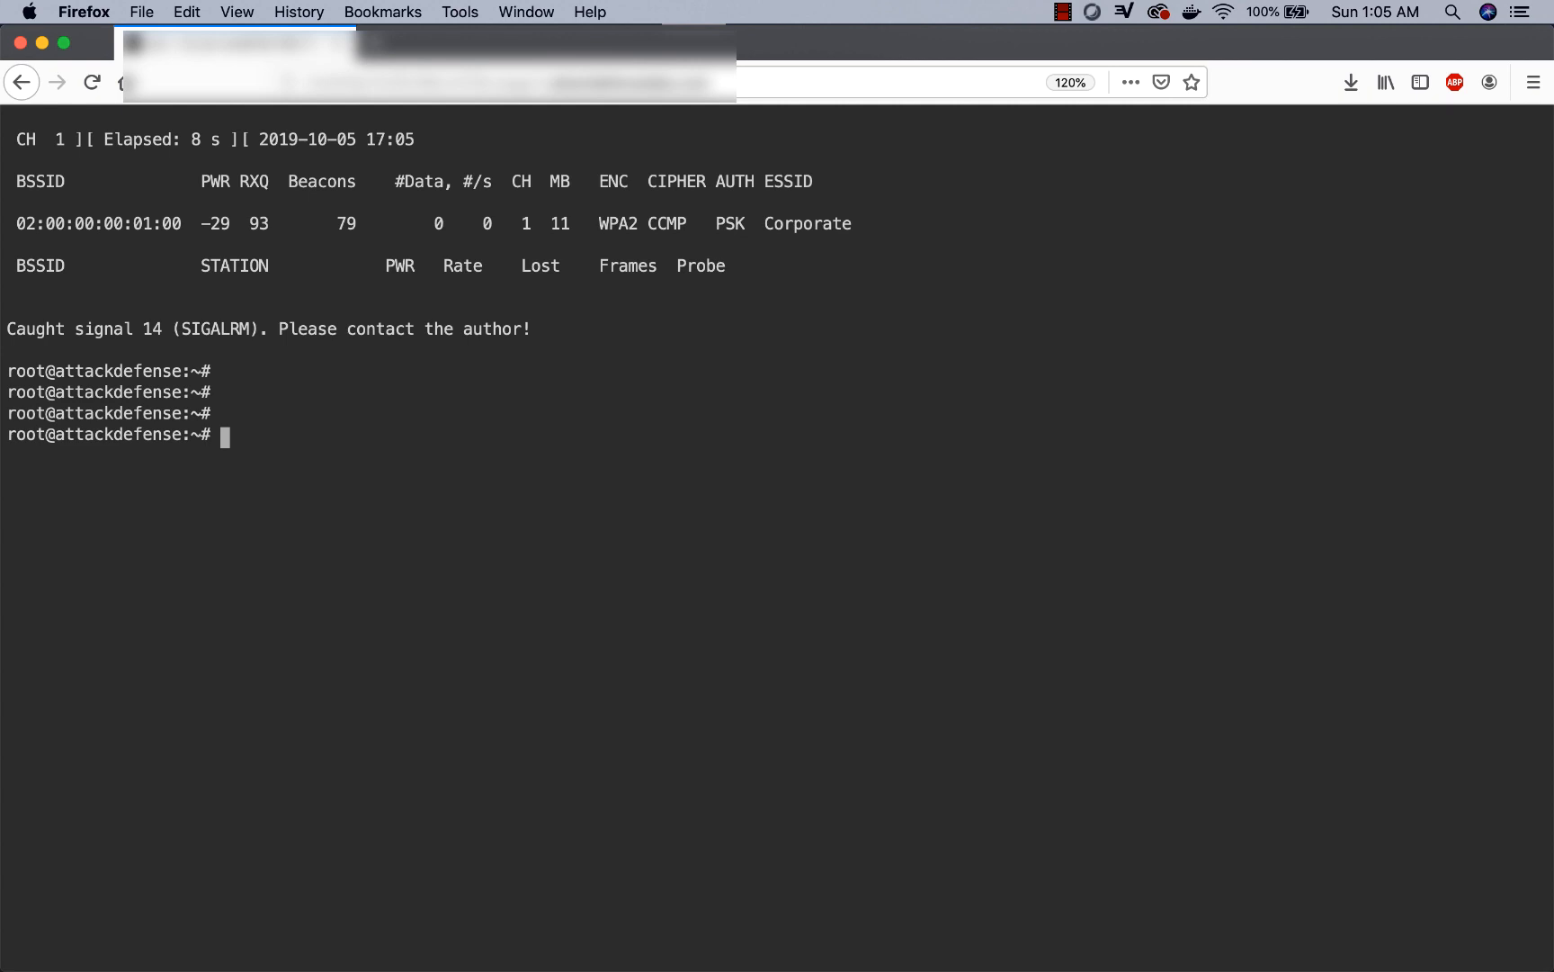
type("horst")
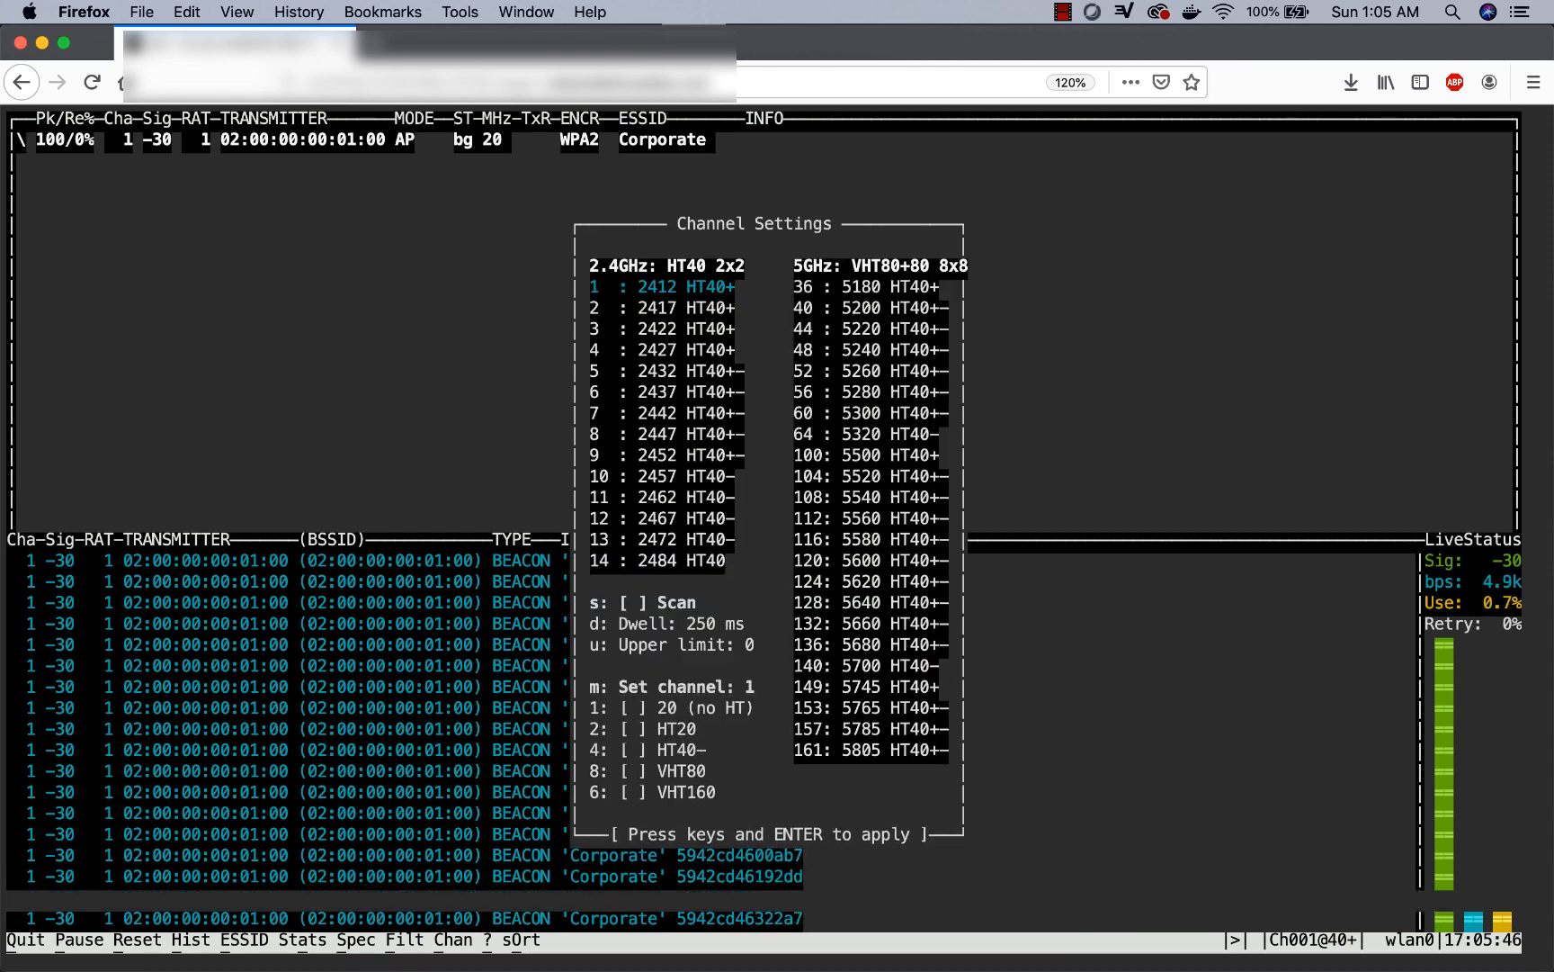
key("s")
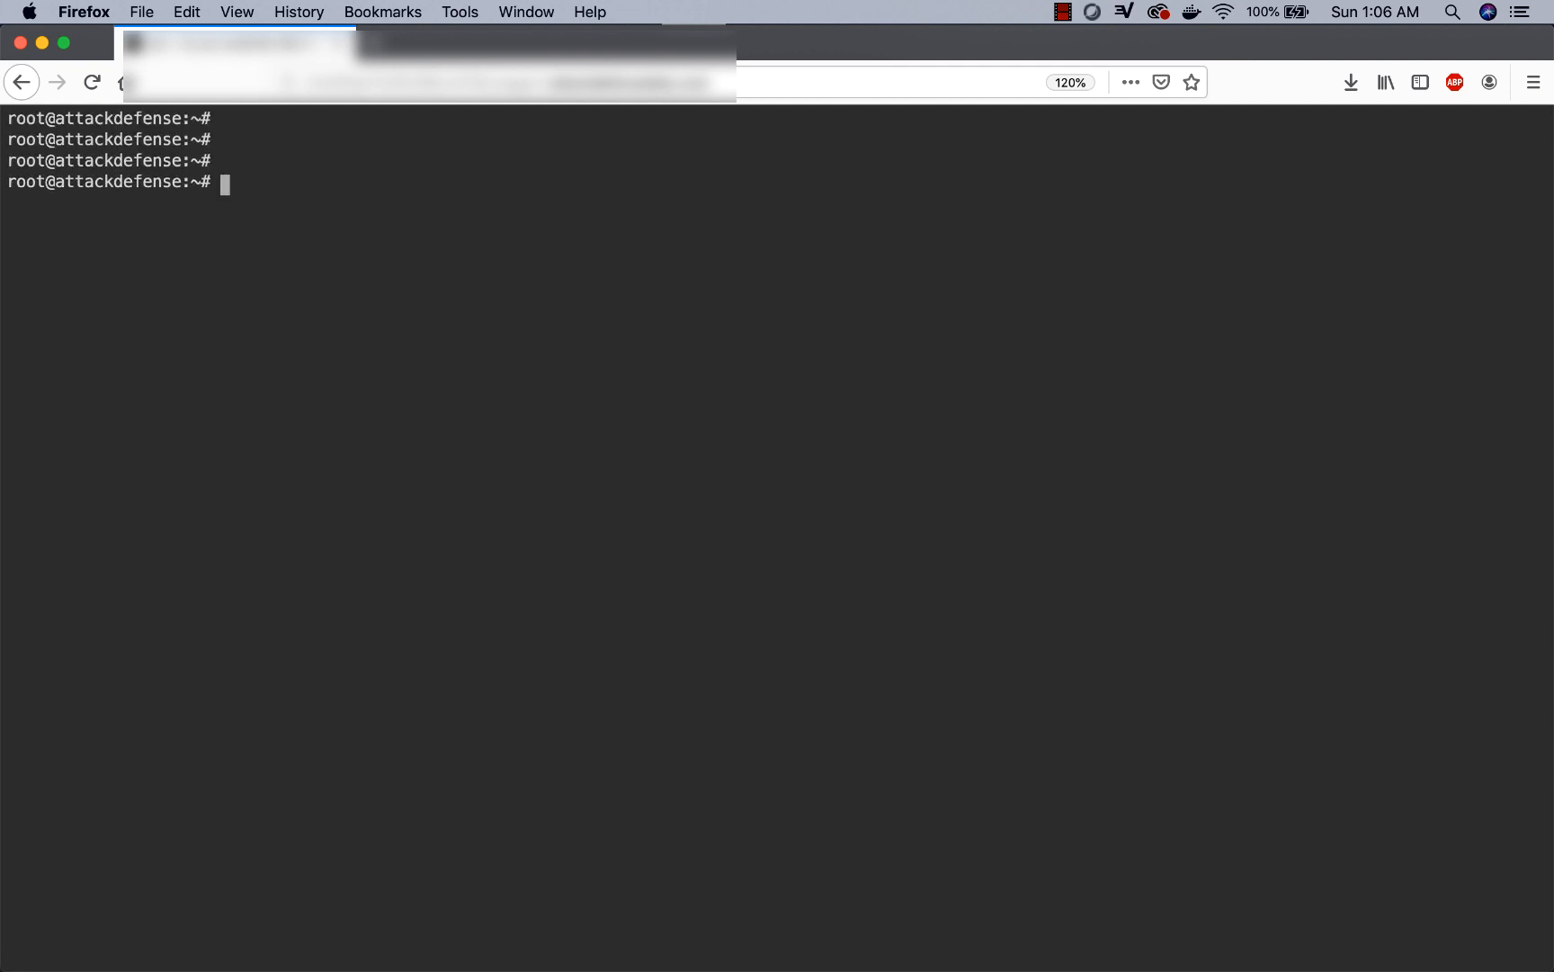
- Enter 'airodump-ng -c 1 mon0' at a fresh prompt without running it
type("airodump-ng -c 1 mon0")
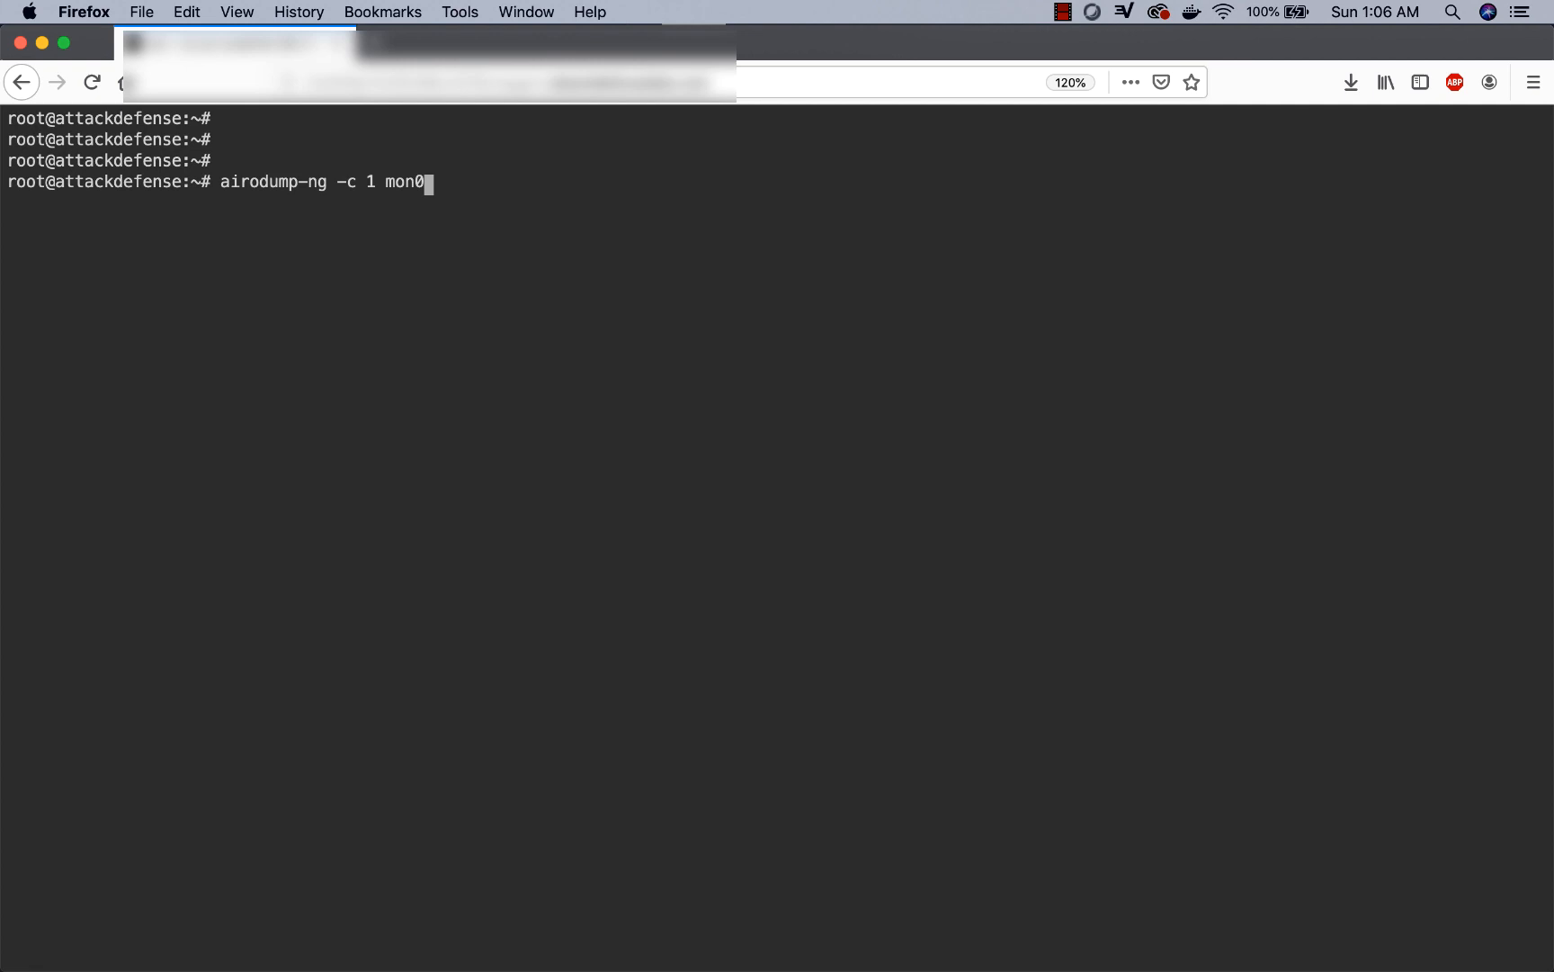